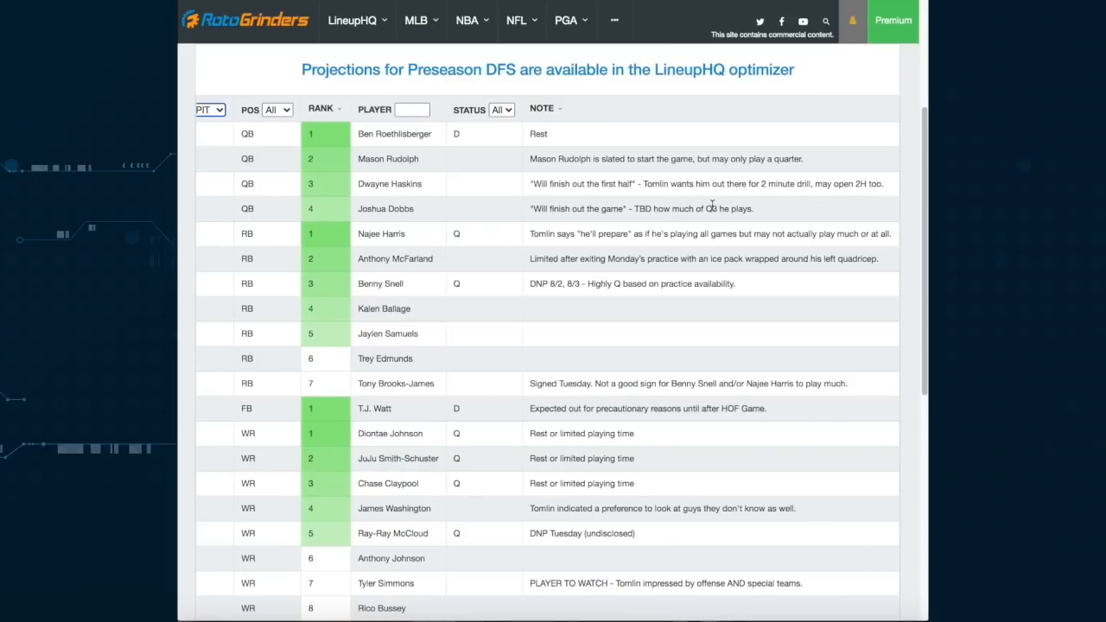
mouse_move(681, 205)
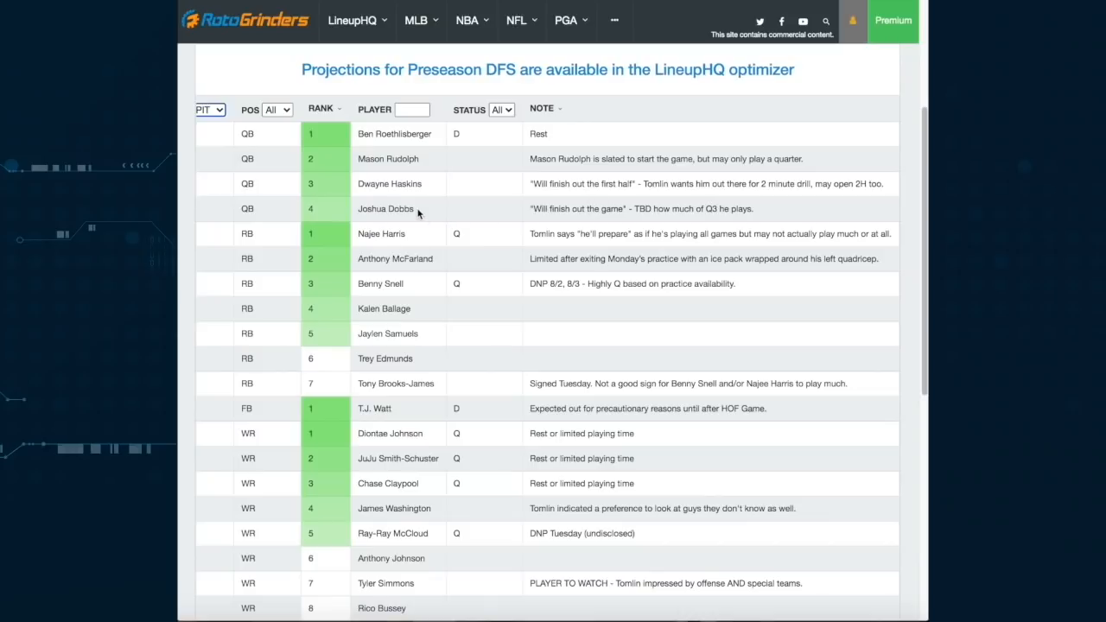
mouse_move(434, 212)
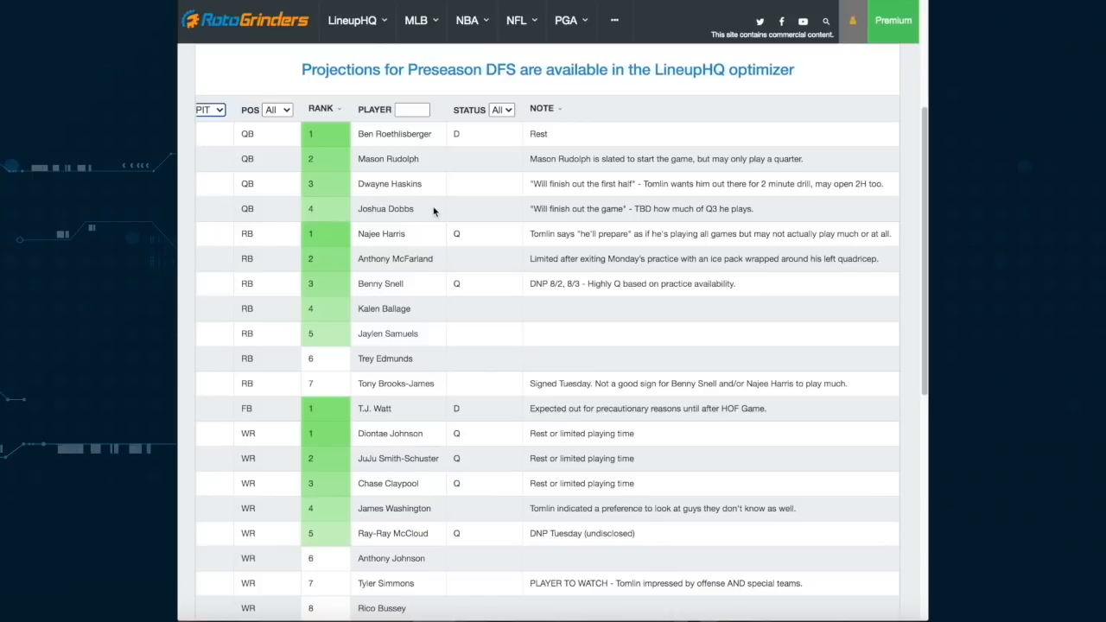
mouse_move(416, 219)
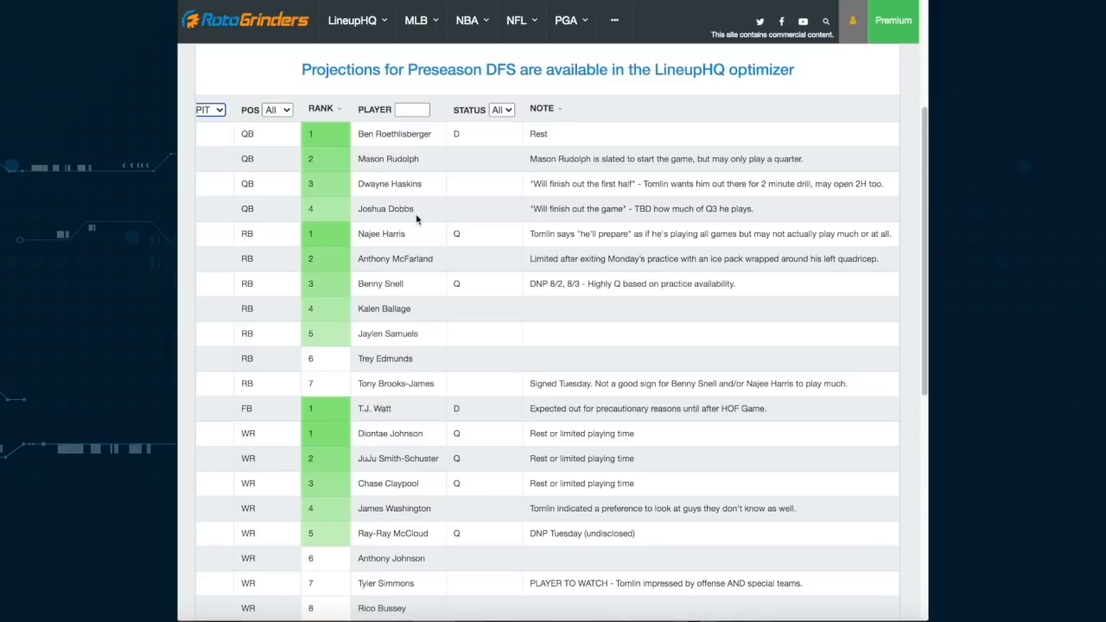
mouse_move(436, 251)
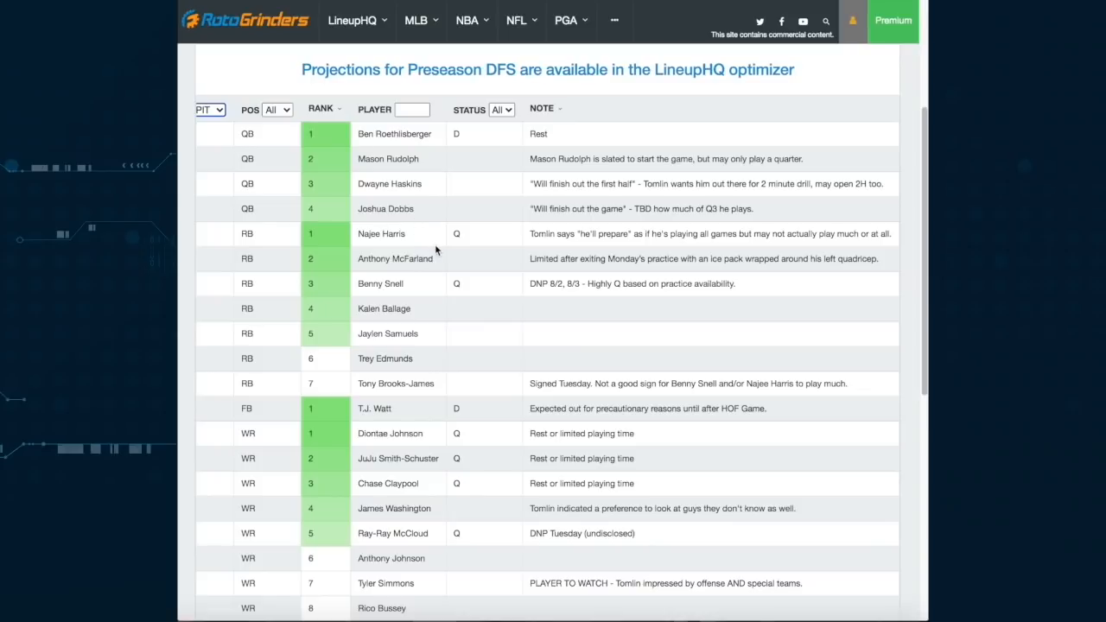
- Scroll Pittsburgh's depth chart down through the wide receivers to the tight end and kicker rows
scroll(up, 3)
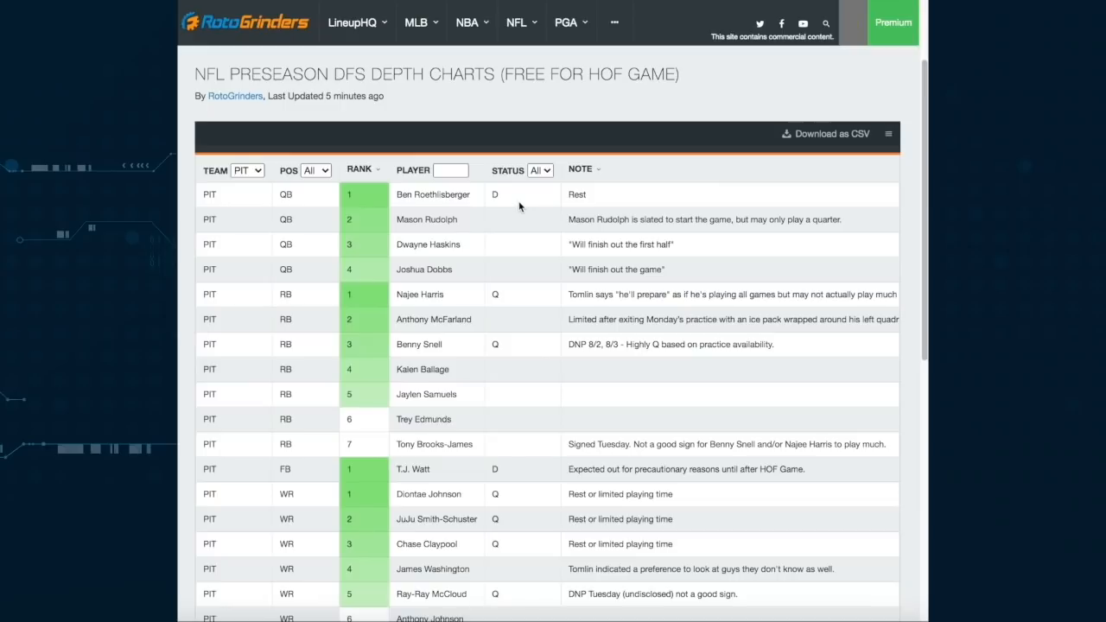
scroll(down, 3)
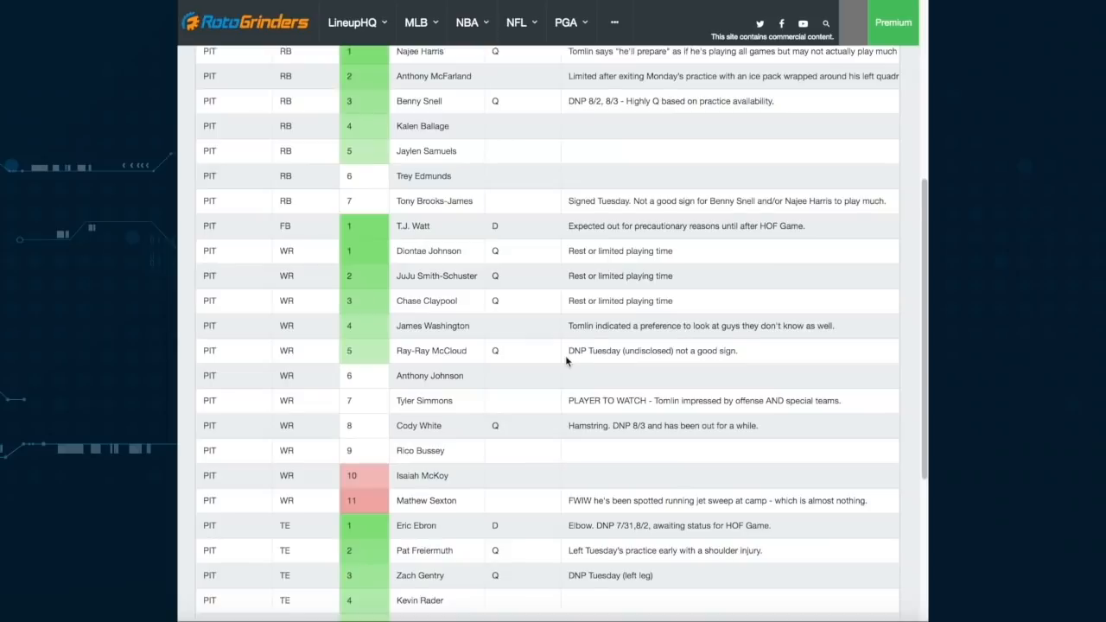
scroll(down, 3)
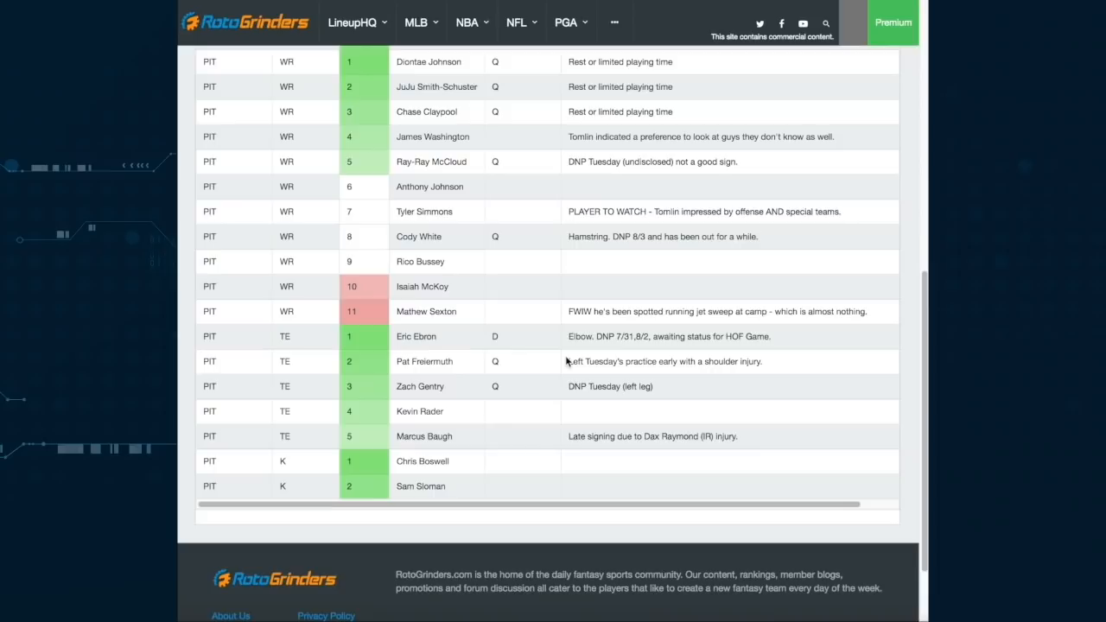
scroll(down, 3)
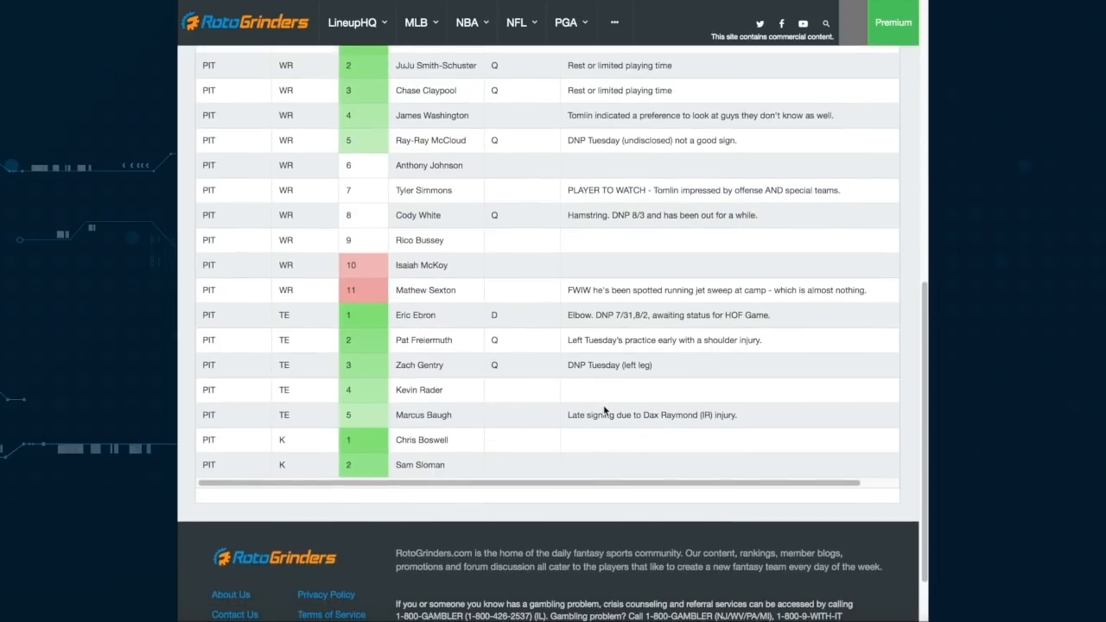
scroll(down, 3)
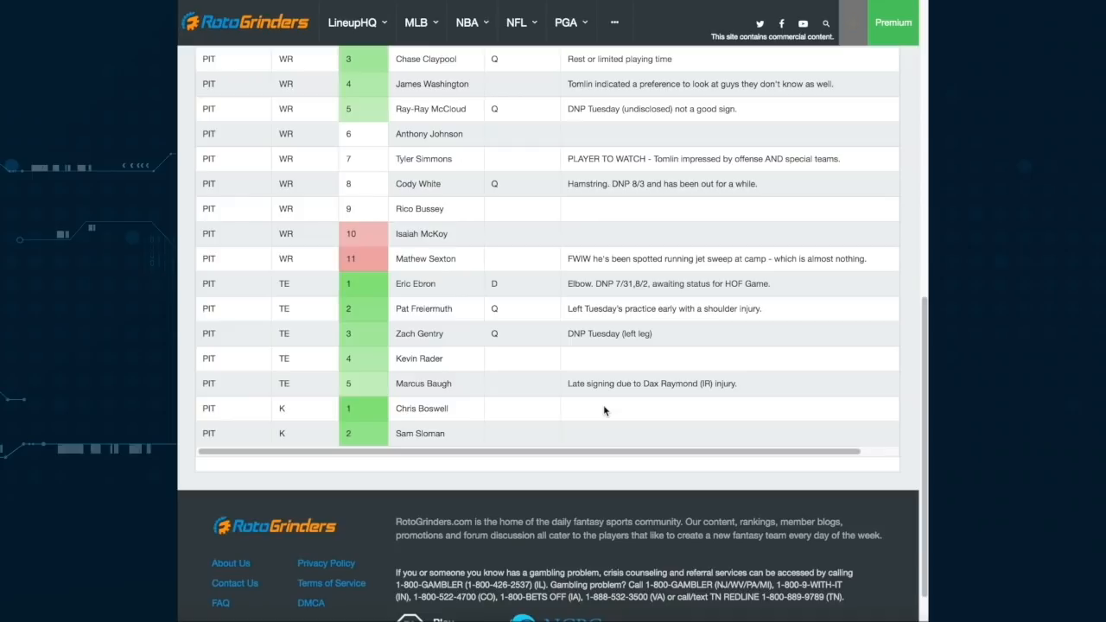
mouse_move(439, 447)
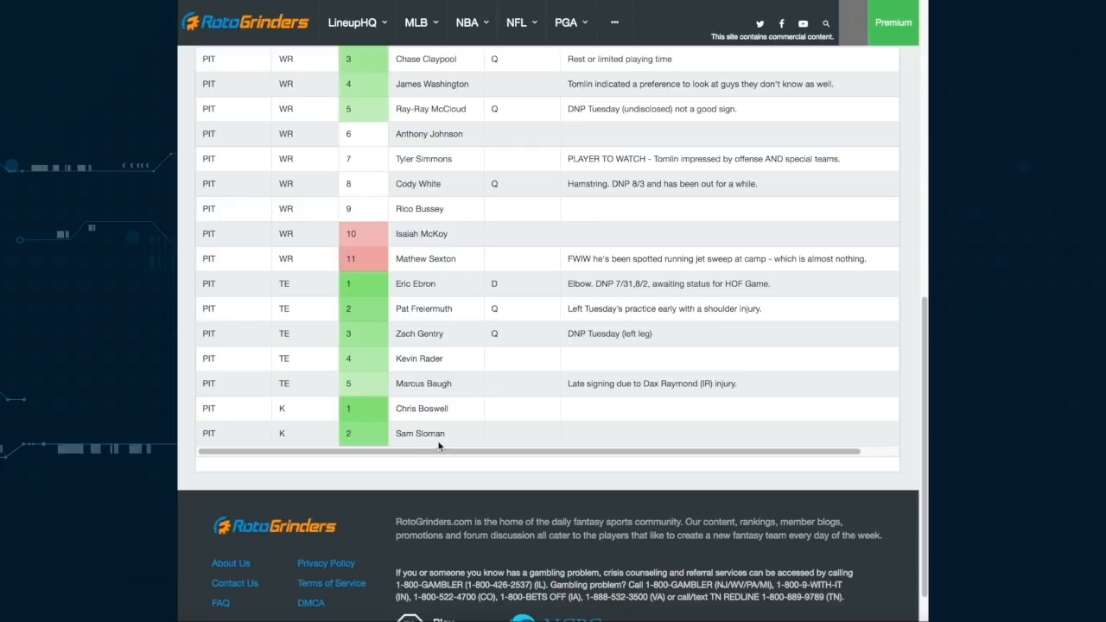
mouse_move(434, 412)
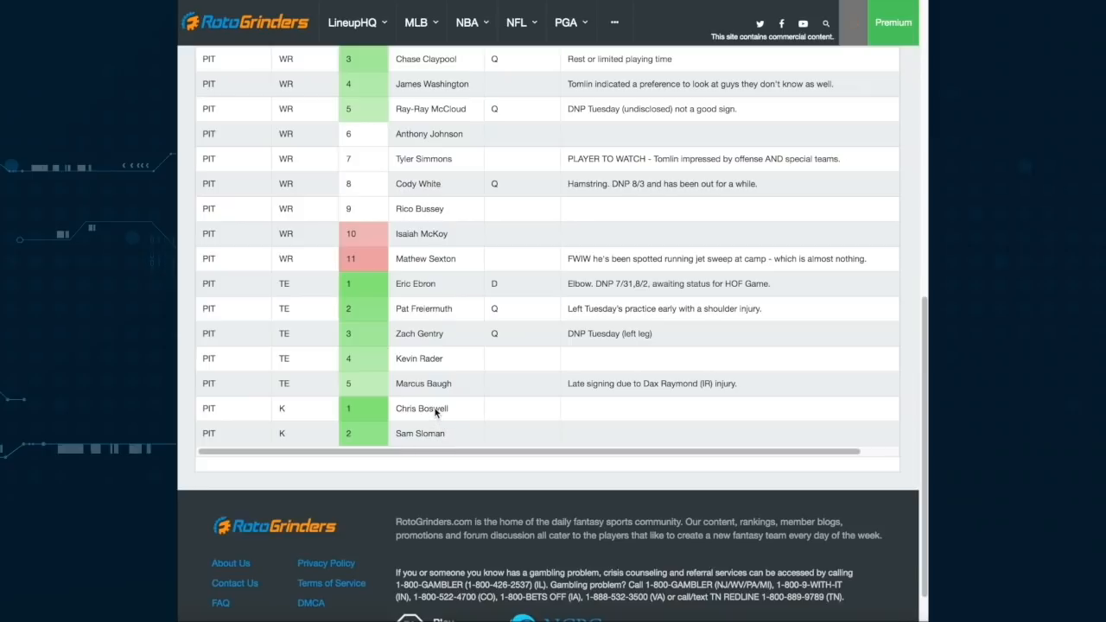
scroll(up, 3)
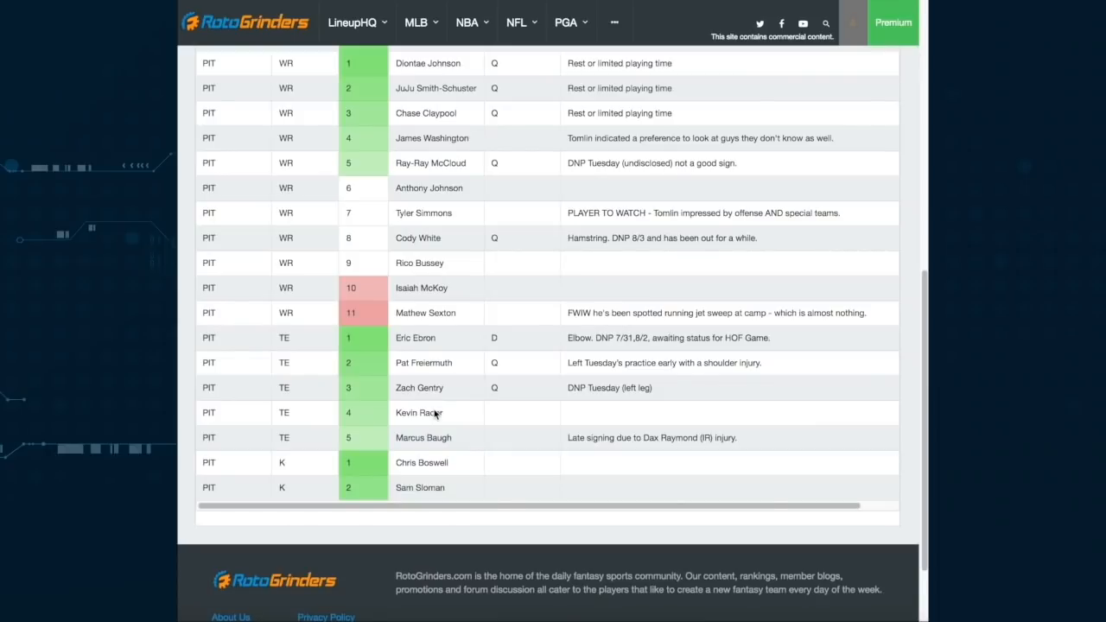
mouse_move(425, 486)
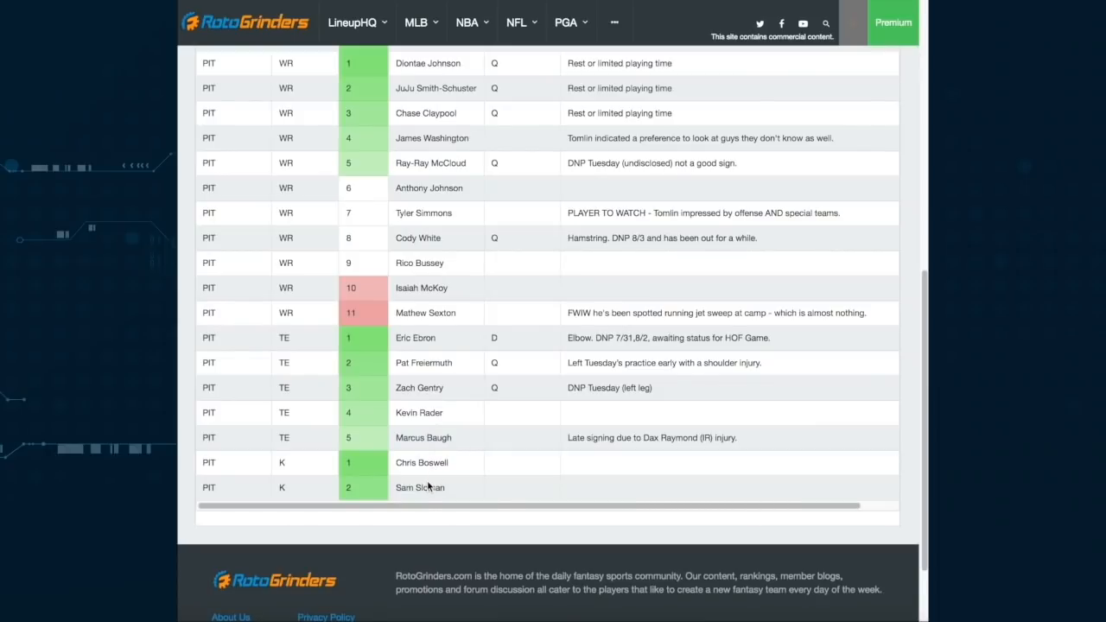
mouse_move(452, 383)
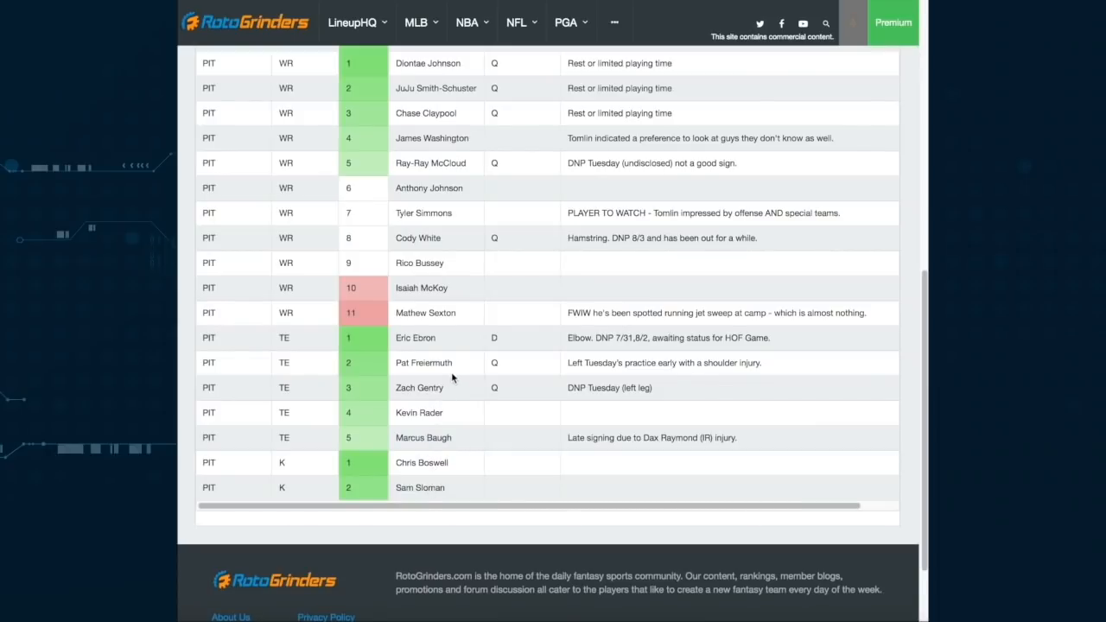
- Switch the preseason depth chart from Pittsburgh to the Dallas players
scroll(up, 3)
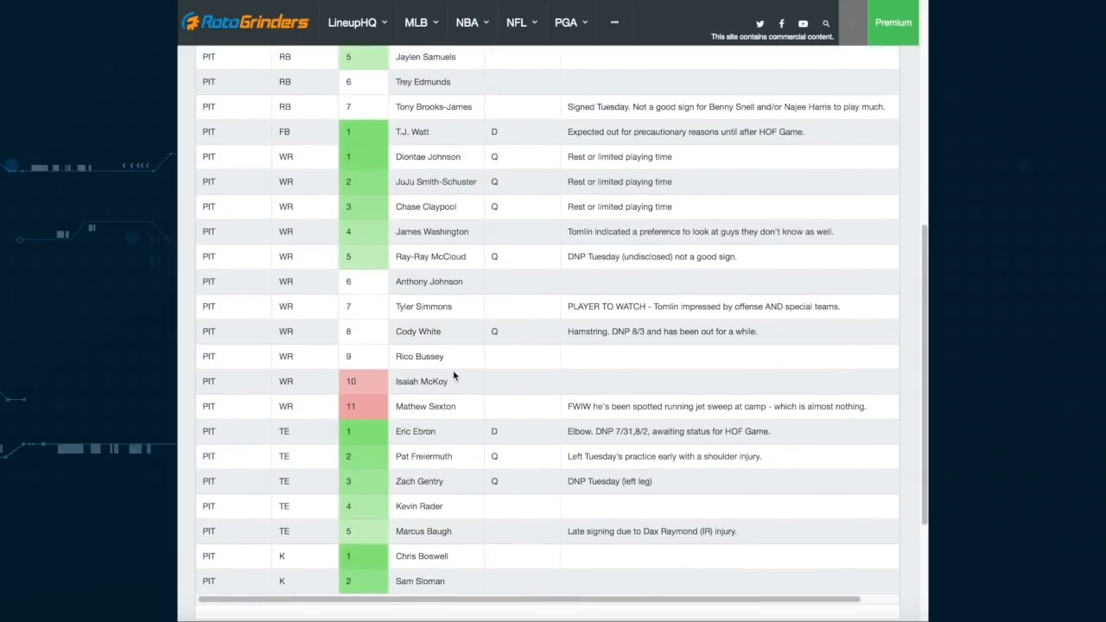
scroll(up, 3)
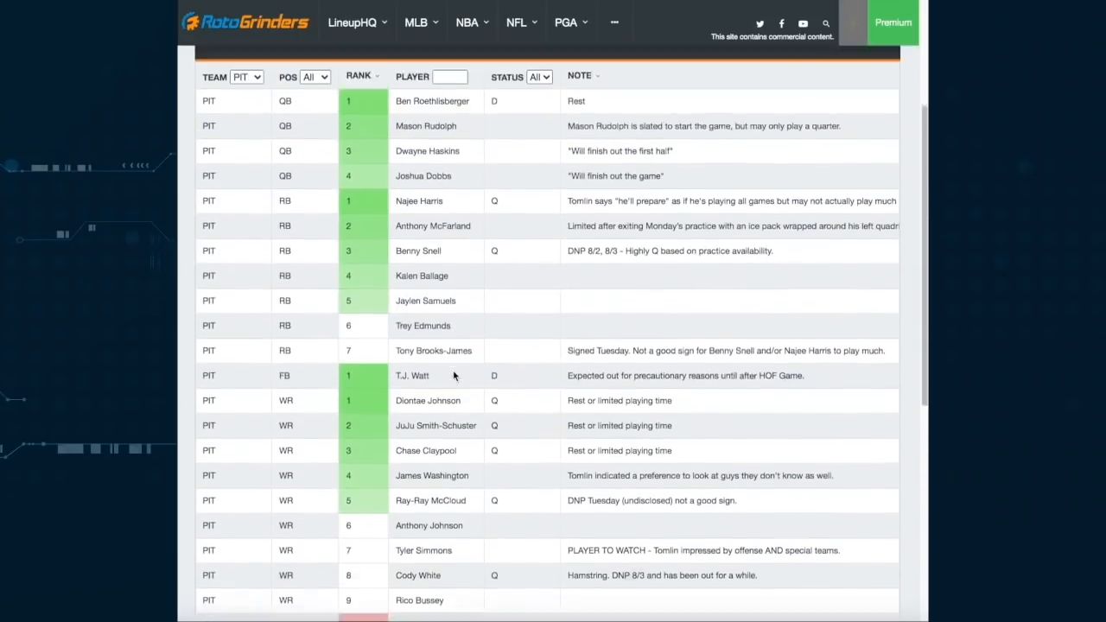
scroll(up, 3)
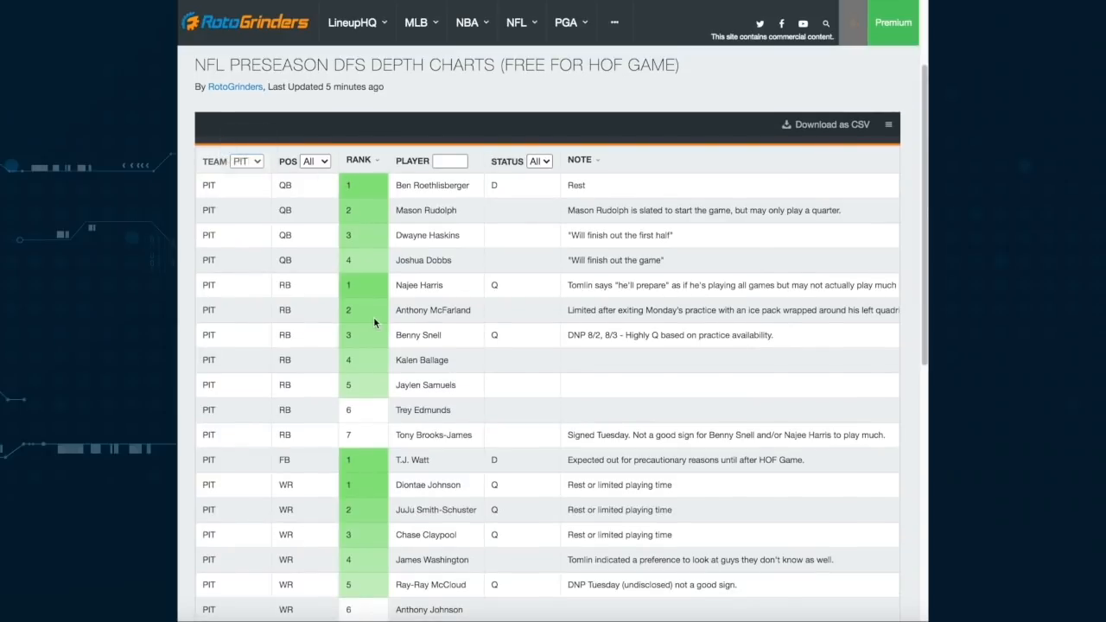
click(247, 160)
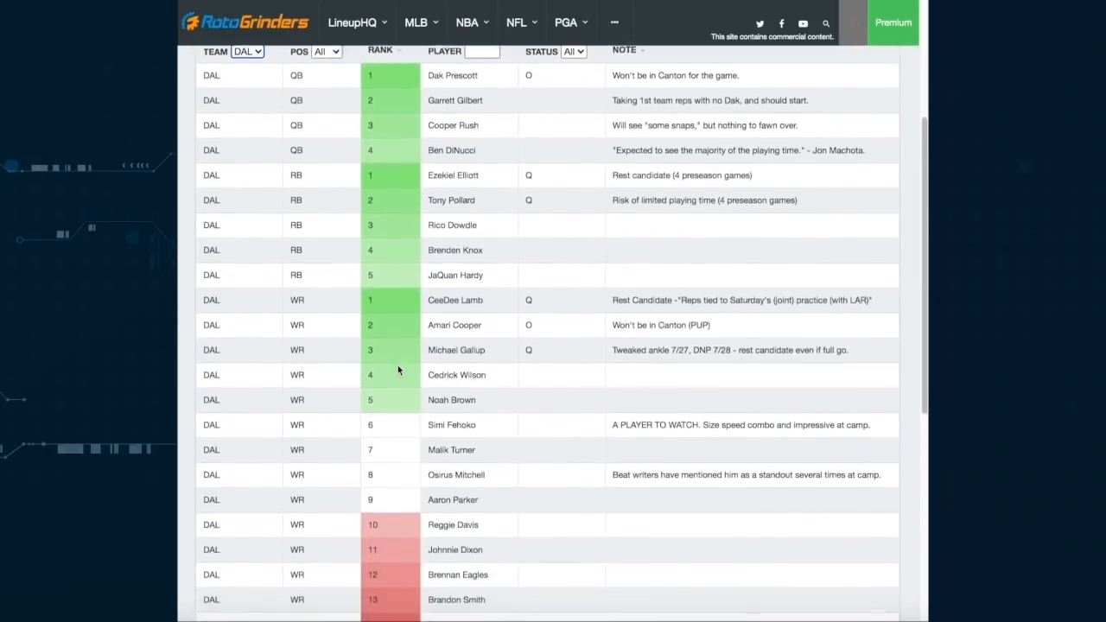
- Scroll past the Dallas running backs to the WR, TE and kicker rows with notes
scroll(down, 3)
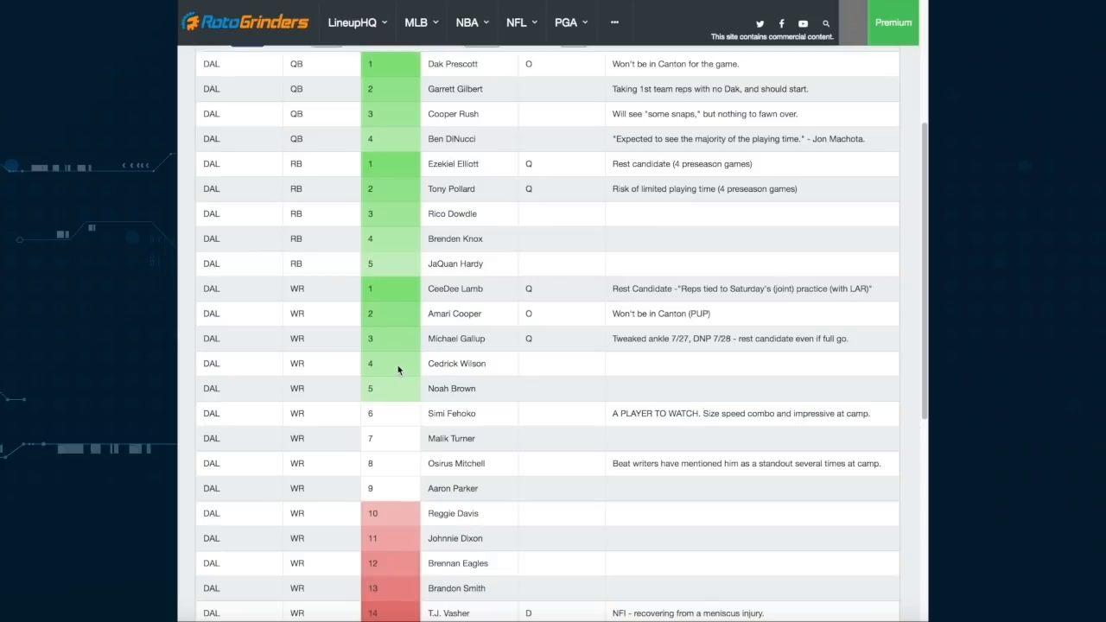
mouse_move(464, 138)
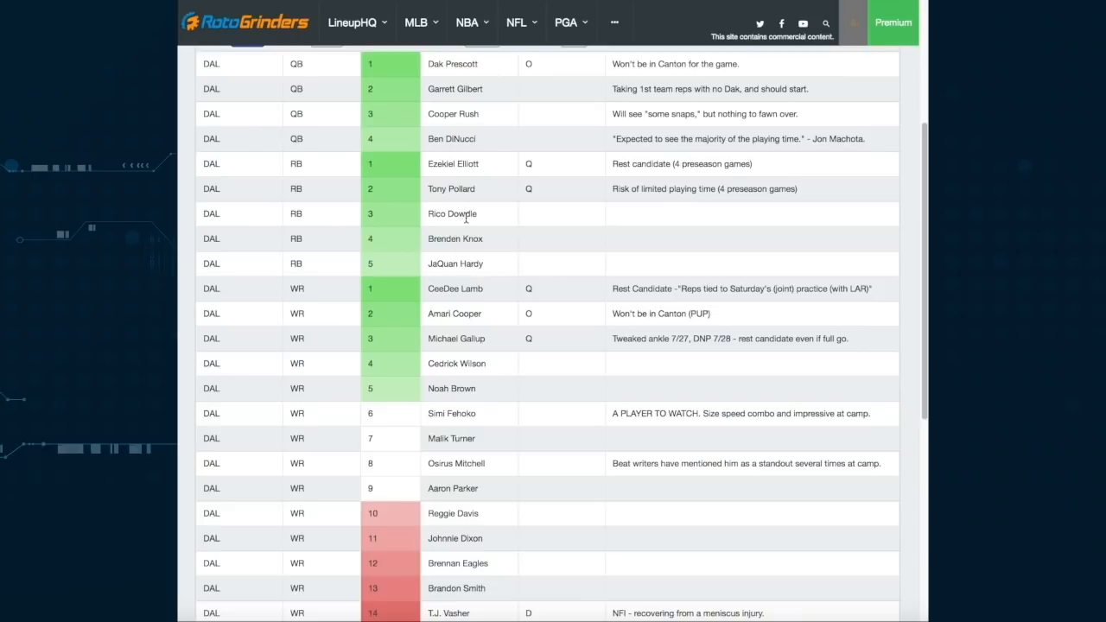
mouse_move(470, 234)
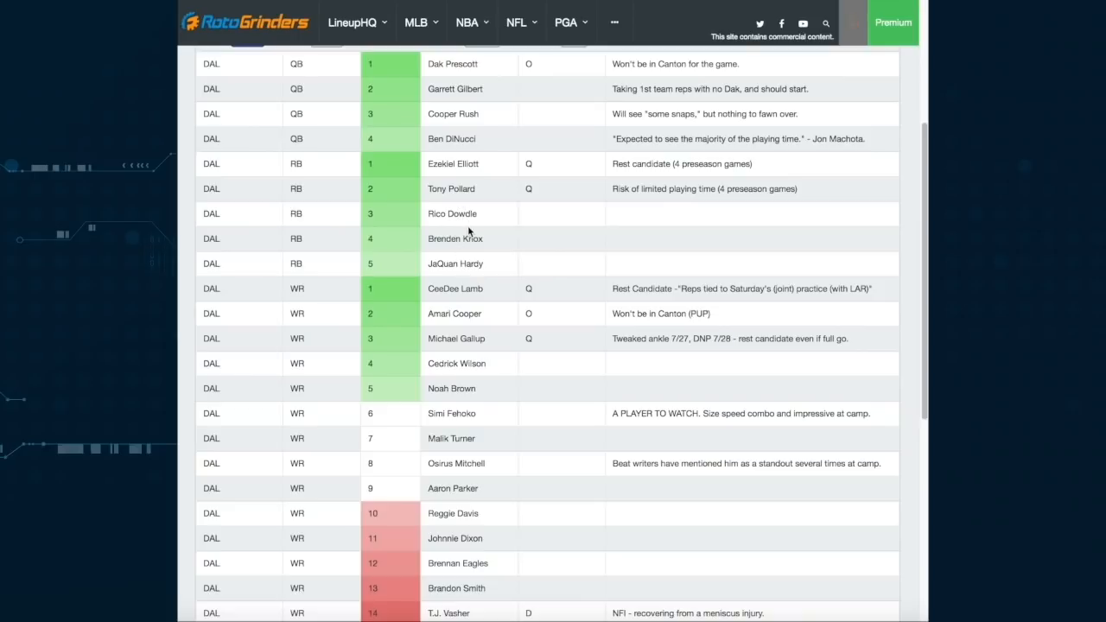
mouse_move(461, 236)
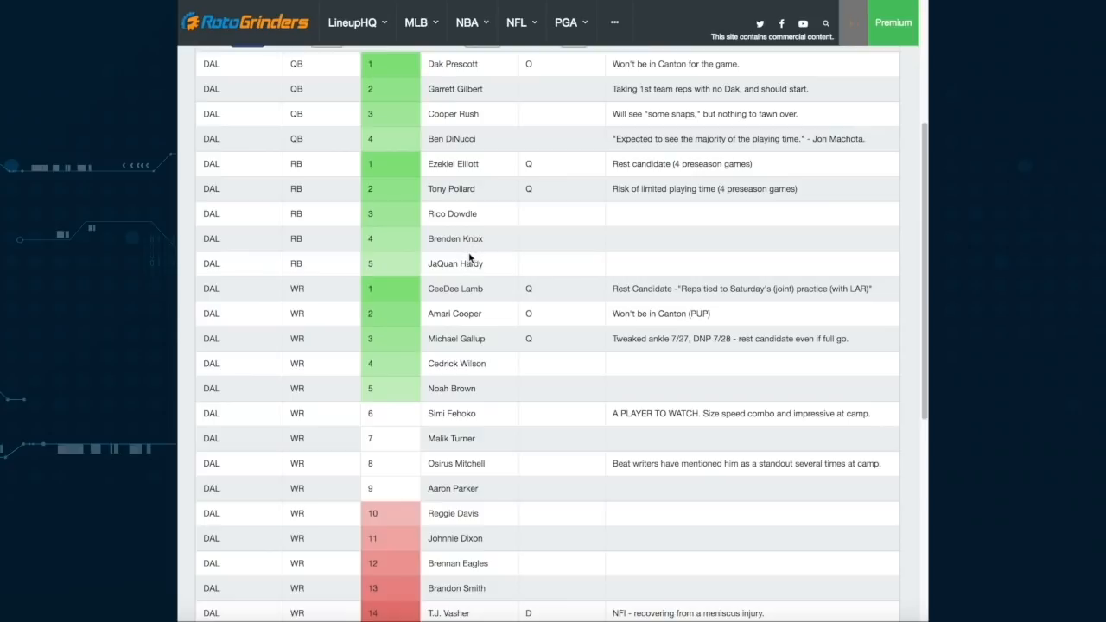
mouse_move(467, 244)
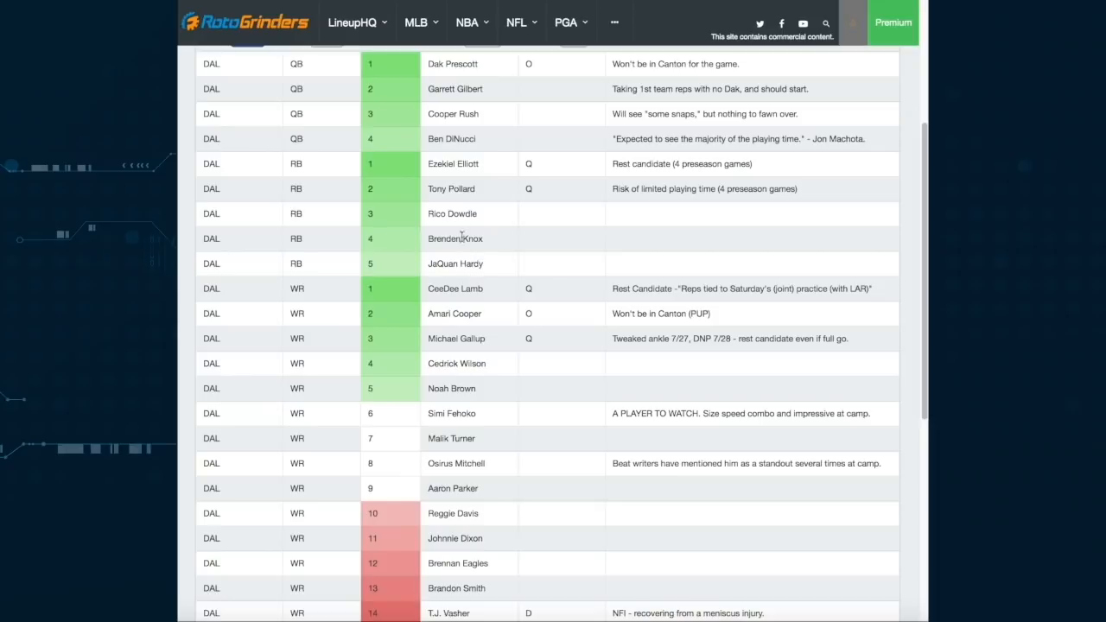
mouse_move(457, 220)
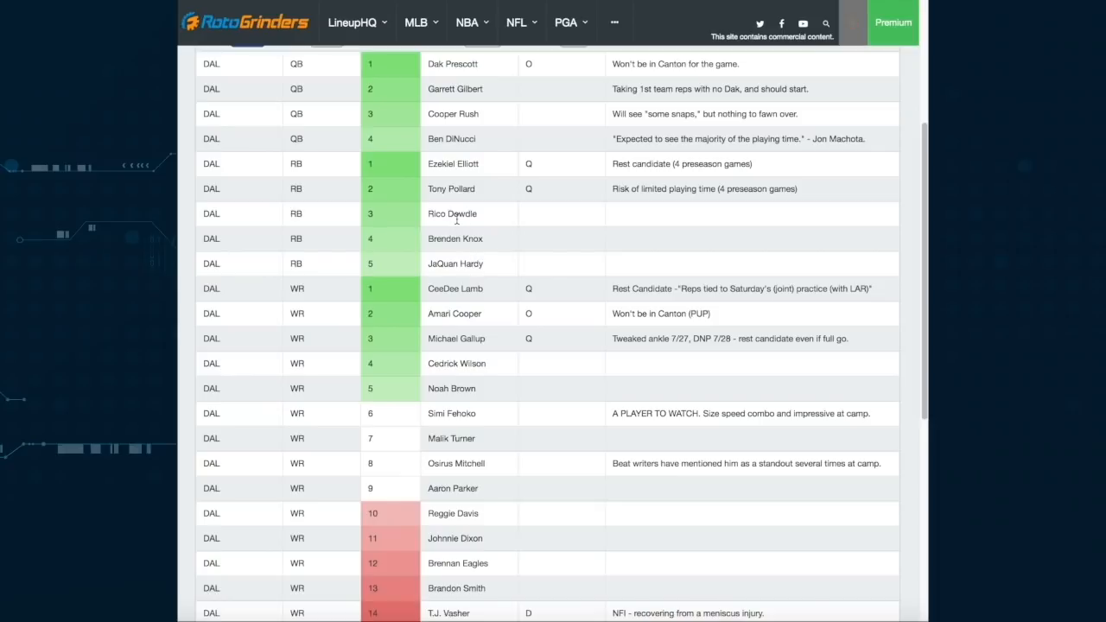
mouse_move(483, 383)
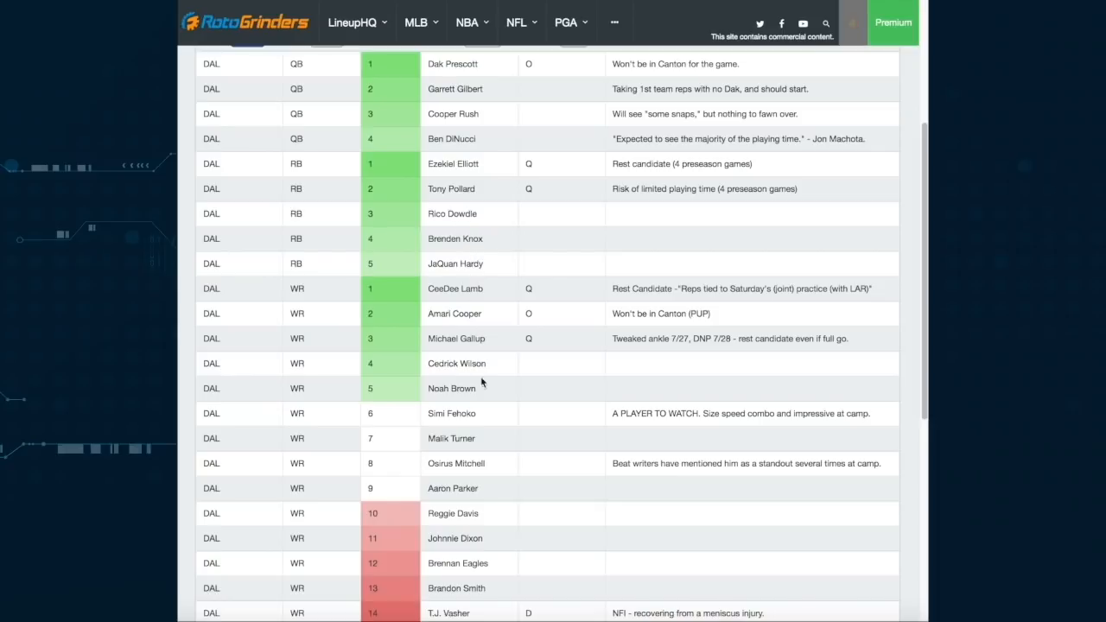
scroll(down, 3)
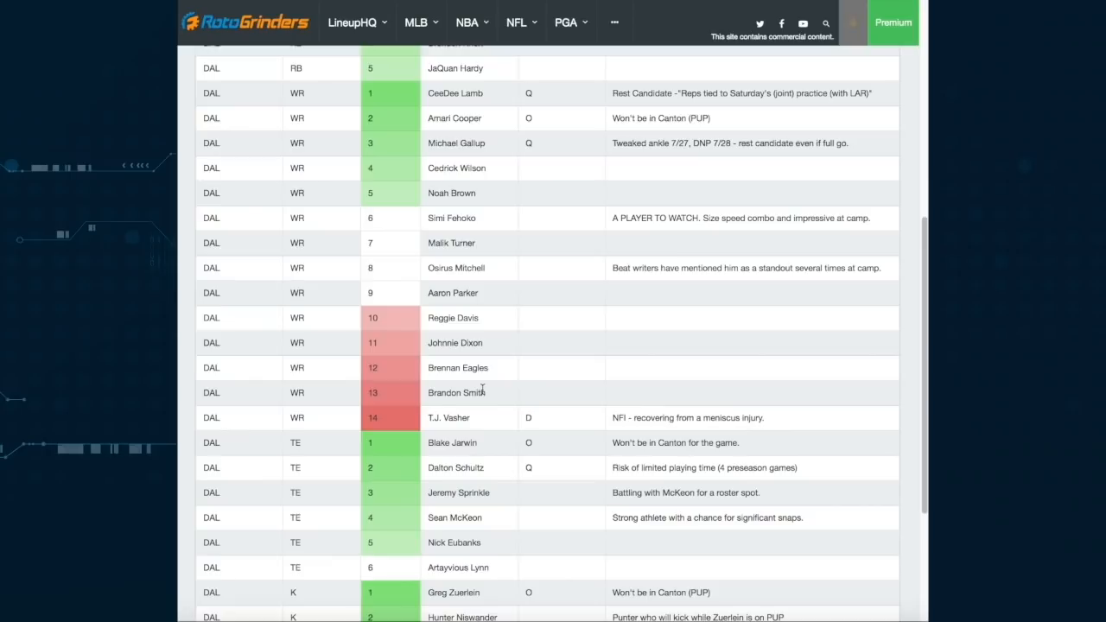
mouse_move(408, 149)
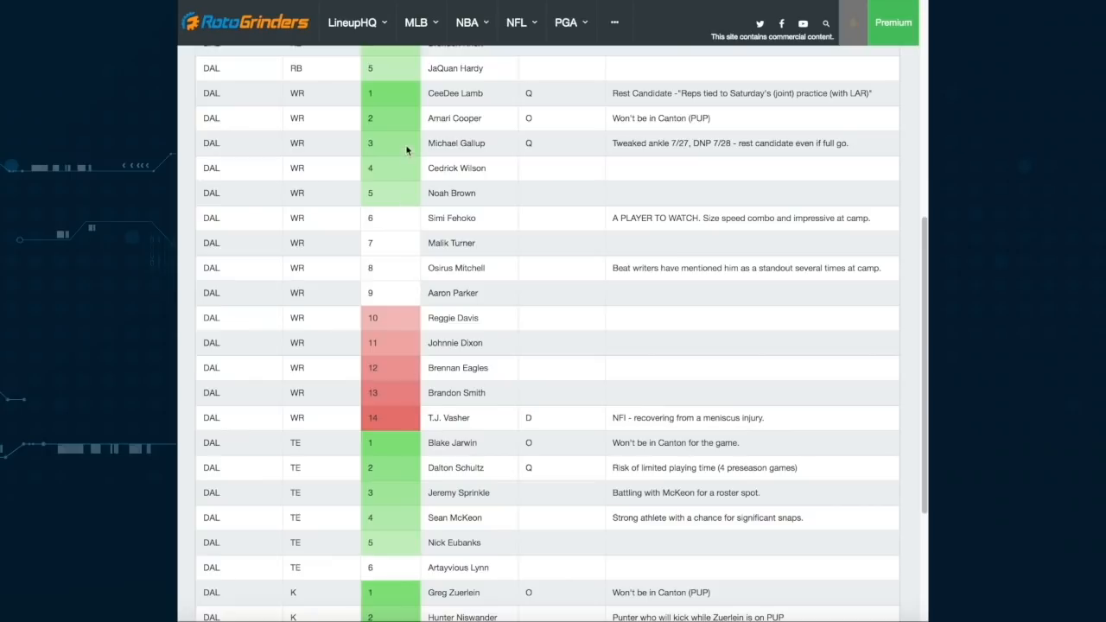
mouse_move(543, 412)
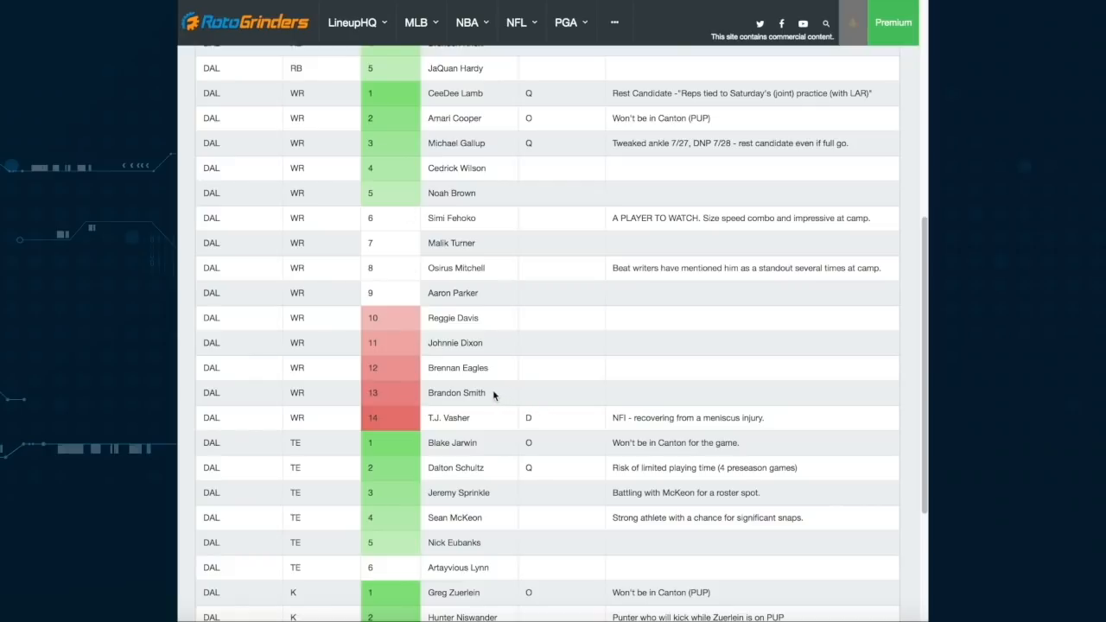
mouse_move(483, 392)
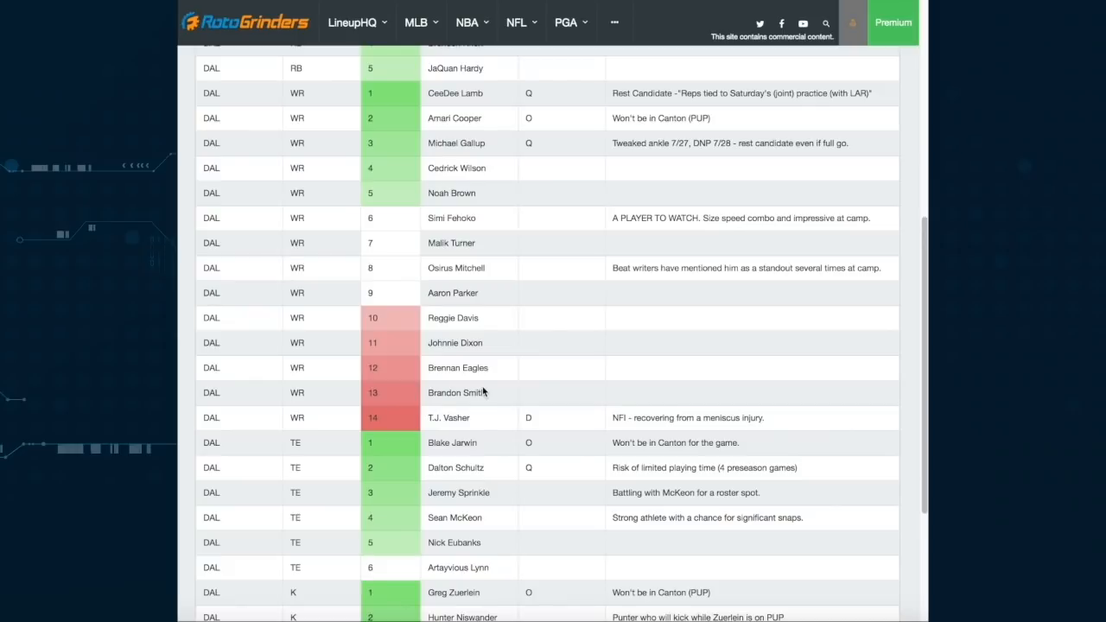
mouse_move(470, 259)
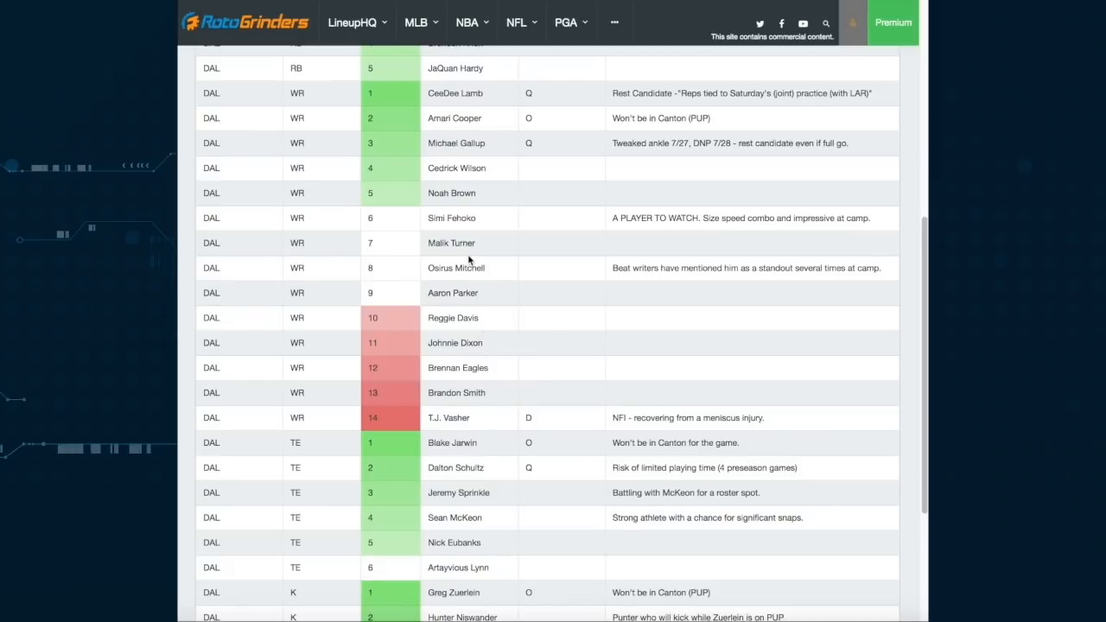
mouse_move(481, 323)
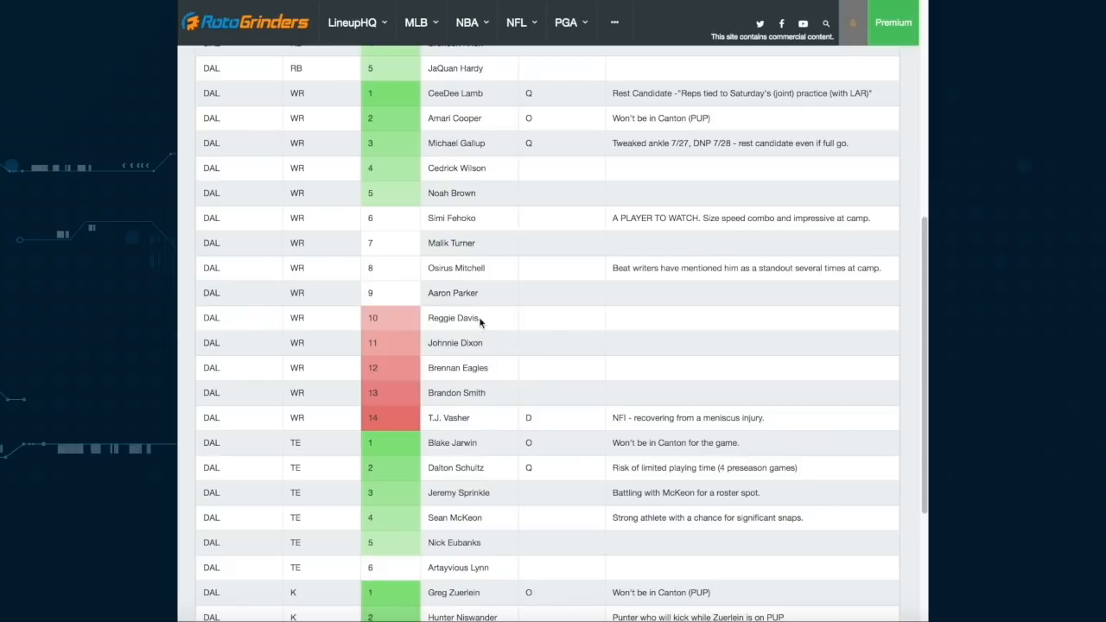
scroll(down, 3)
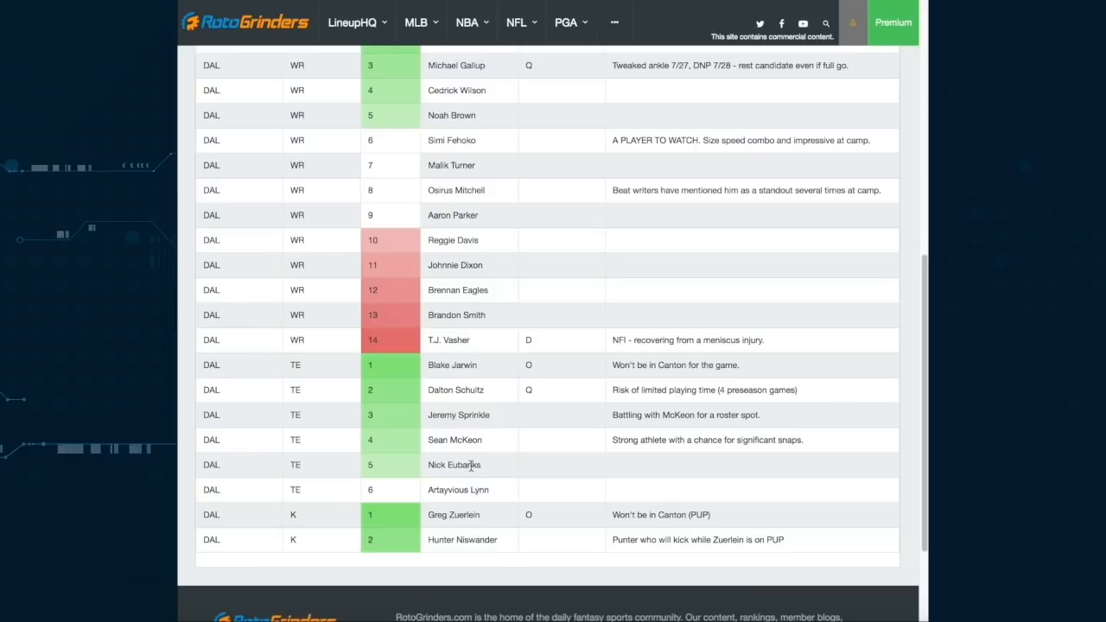
mouse_move(497, 508)
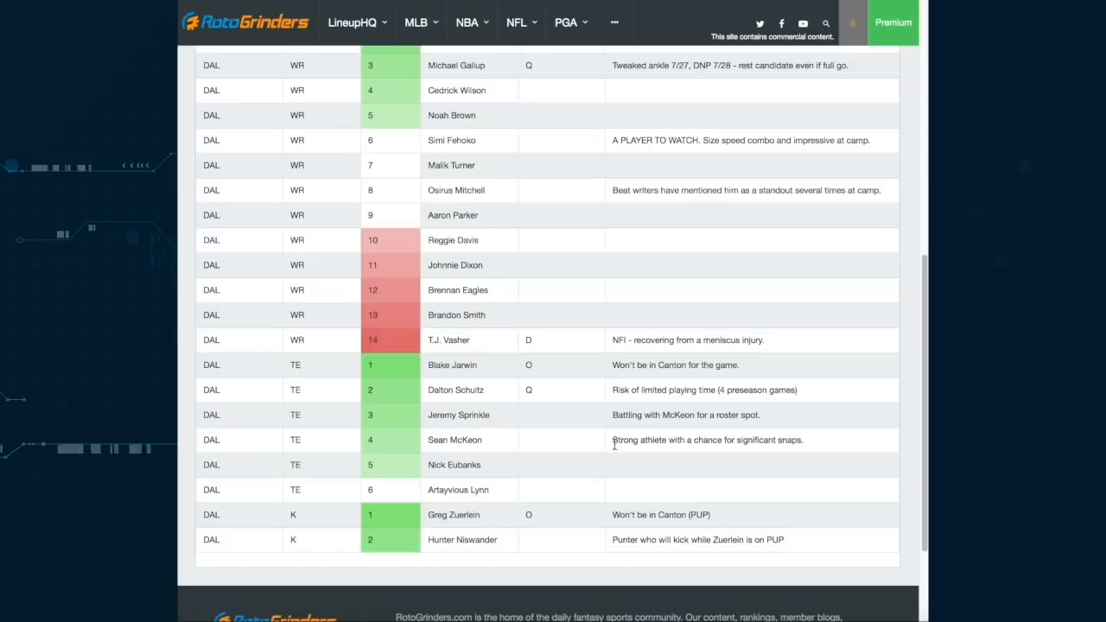
mouse_move(620, 451)
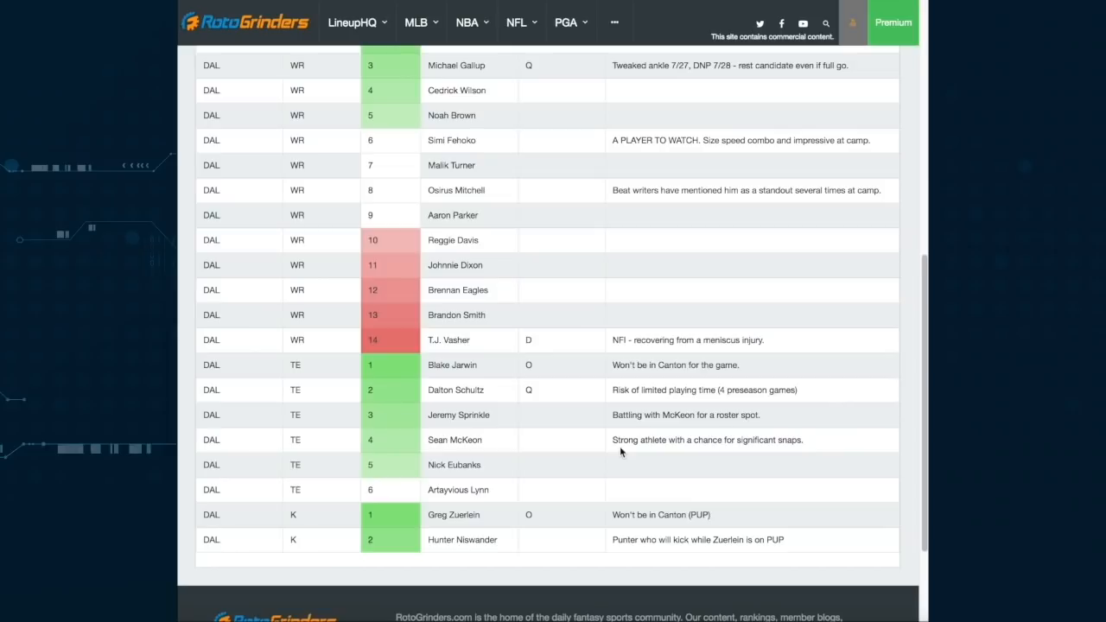
mouse_move(640, 515)
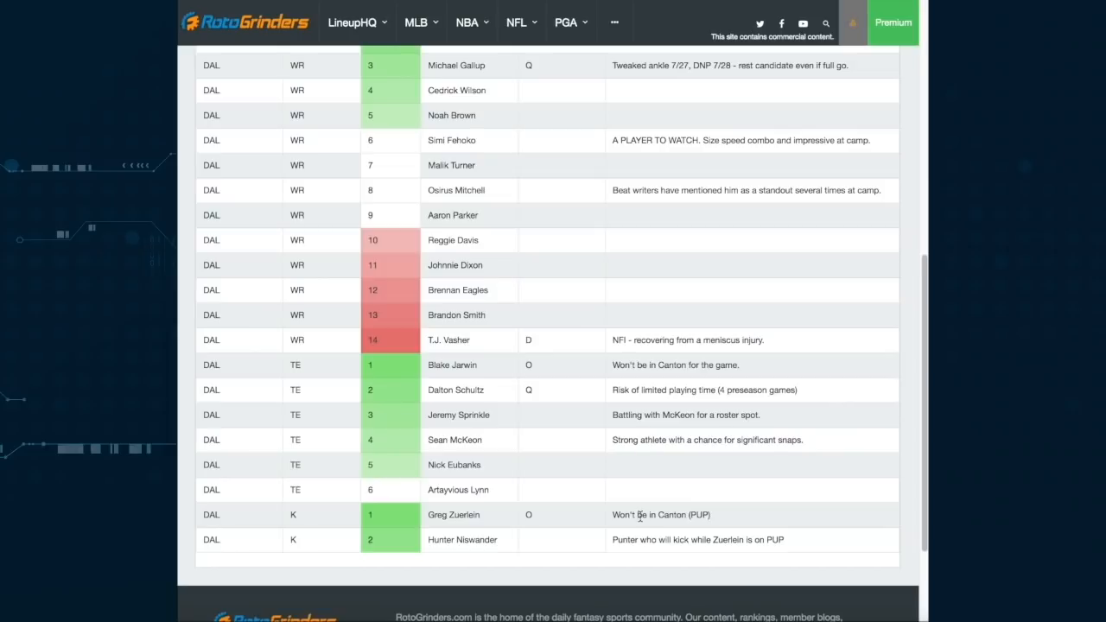
mouse_move(534, 517)
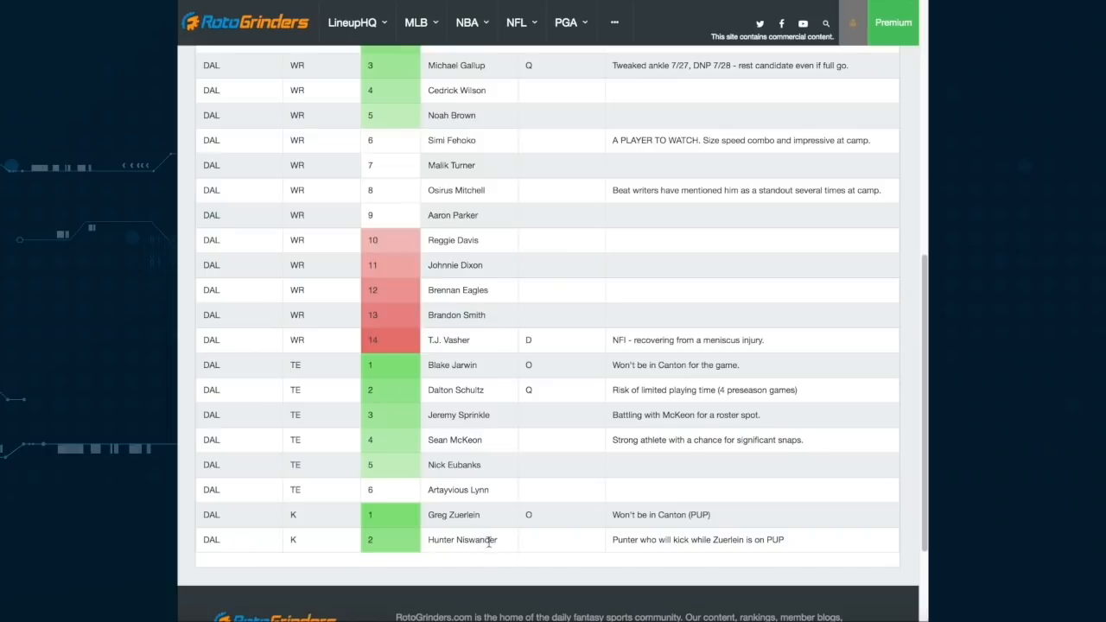
mouse_move(513, 509)
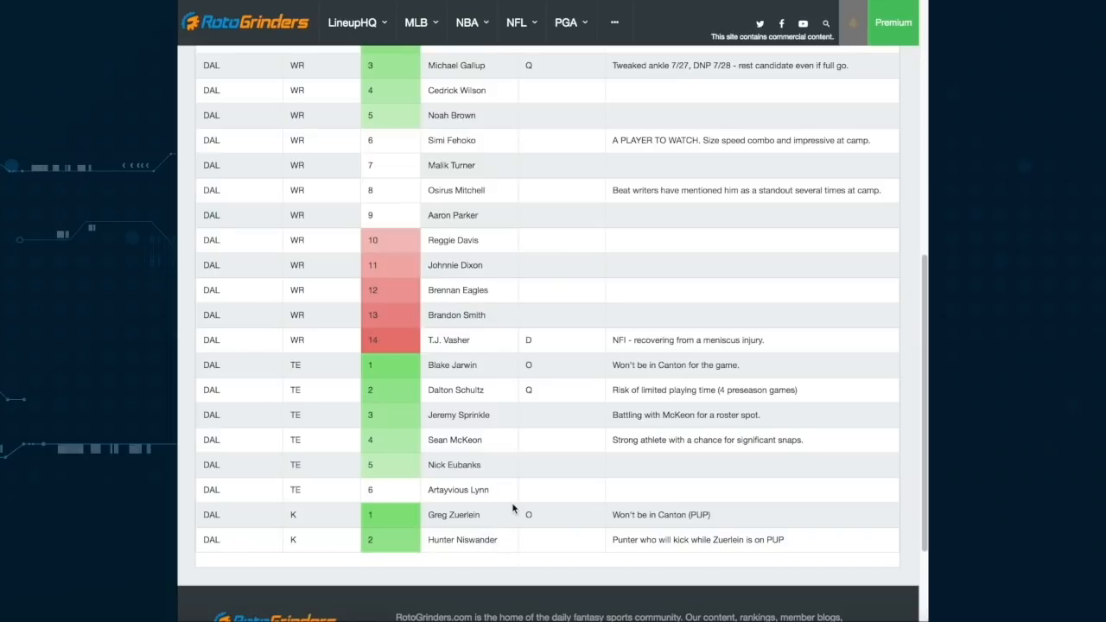
mouse_move(539, 517)
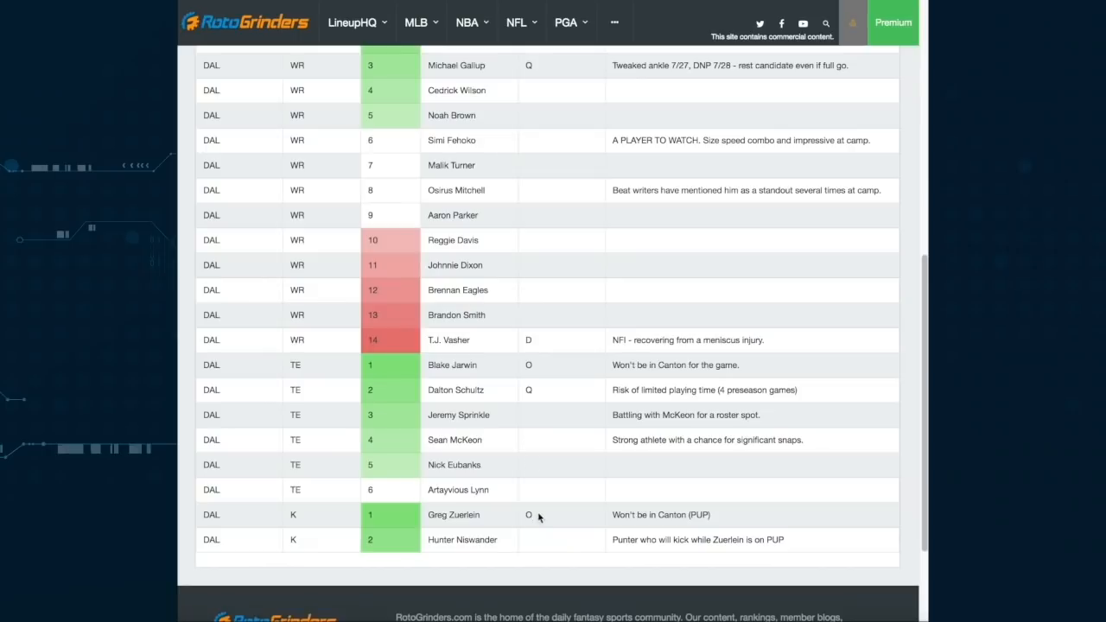
mouse_move(510, 477)
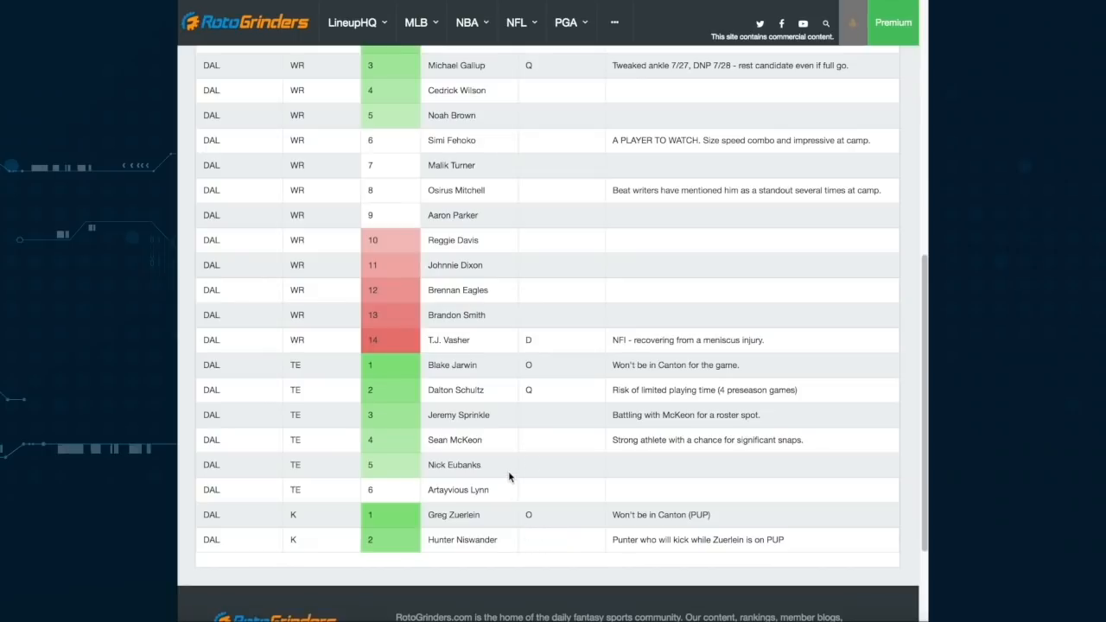
mouse_move(517, 554)
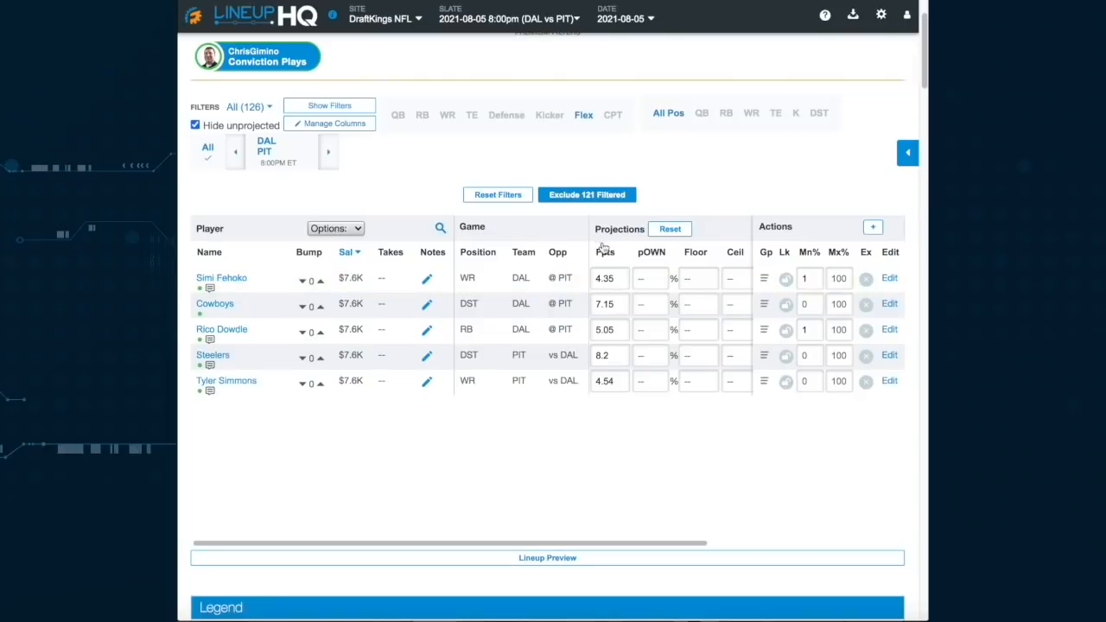
- Sort the five Conviction Plays by projected Fpts, descending, with Steelers DST on top at 8.2
click(605, 252)
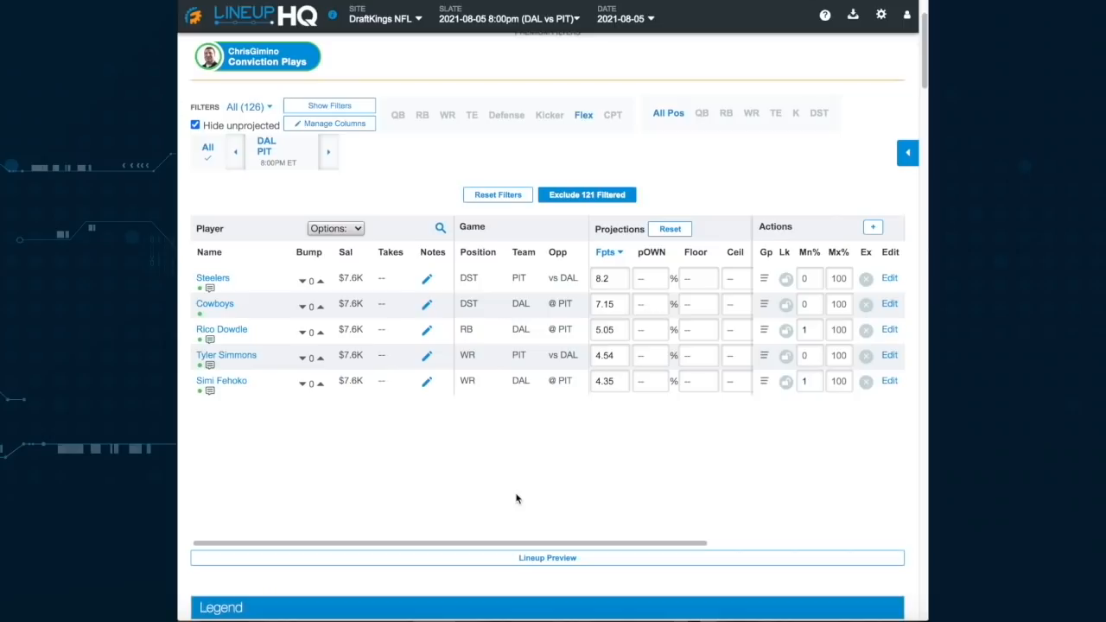
mouse_move(406, 402)
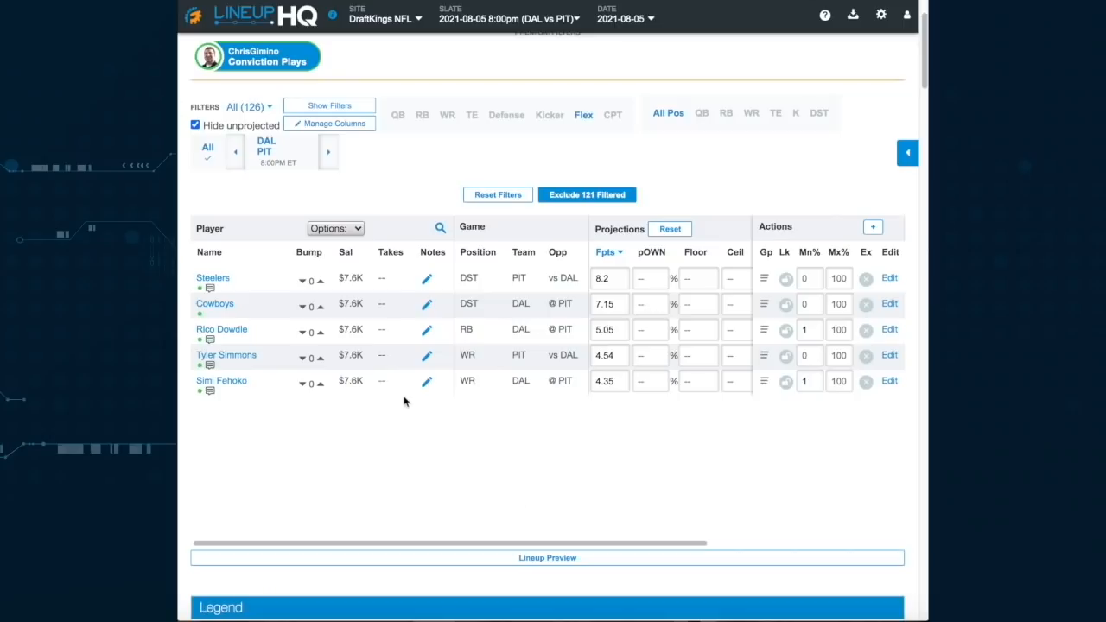
mouse_move(268, 278)
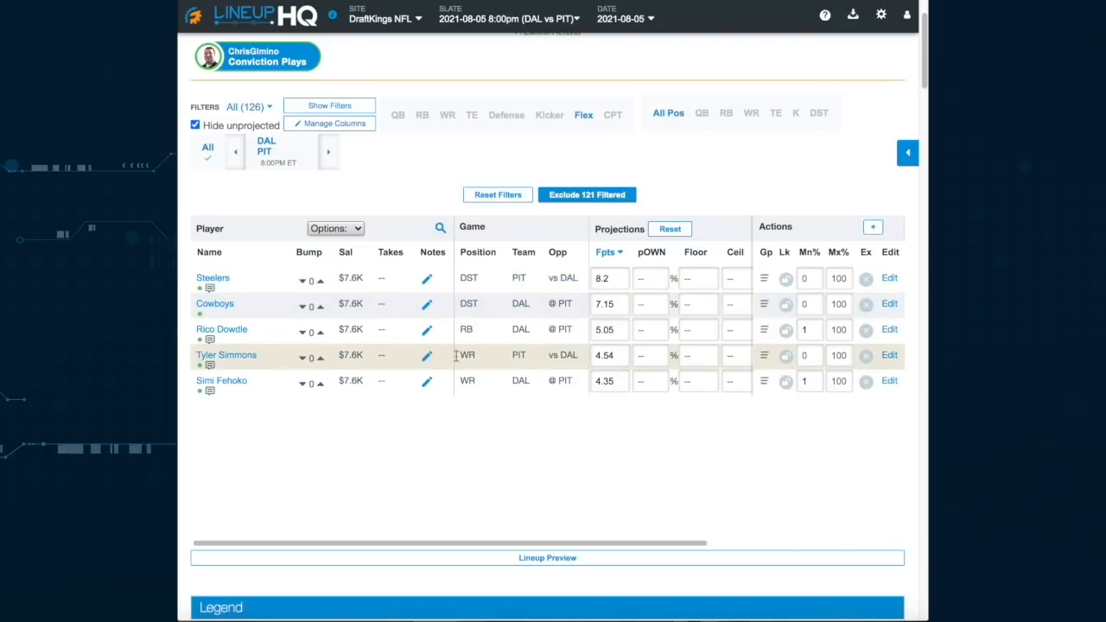
mouse_move(363, 428)
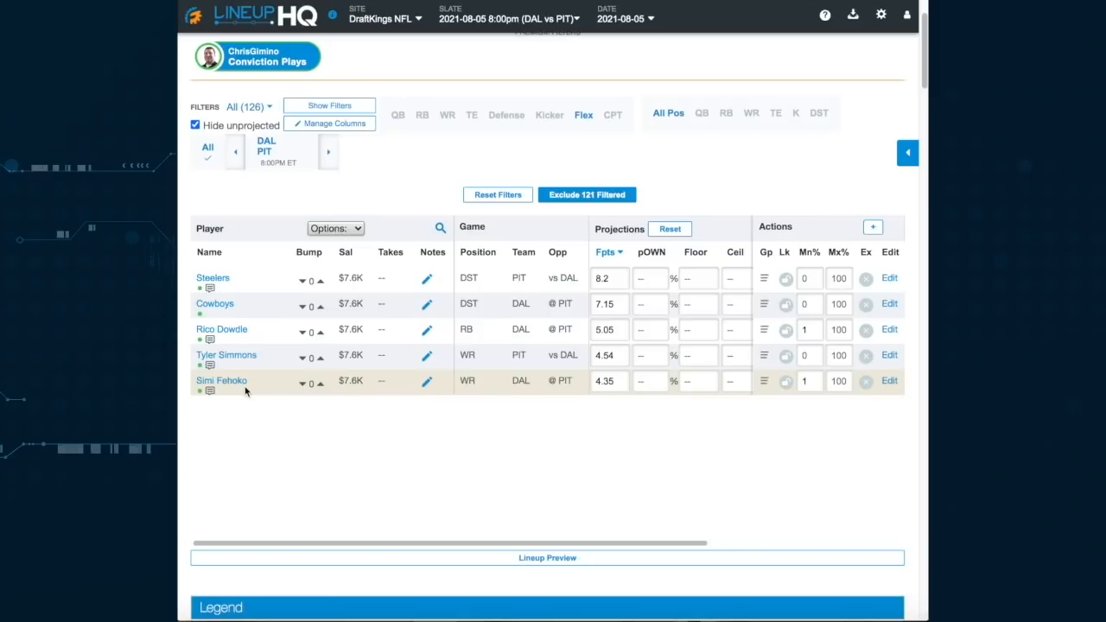
mouse_move(655, 78)
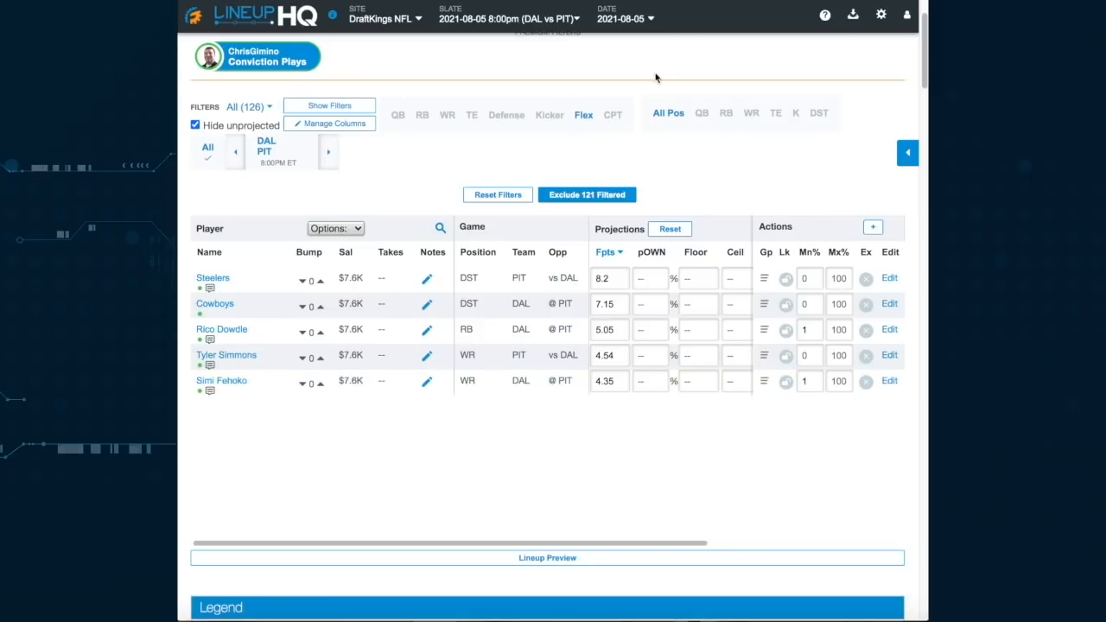